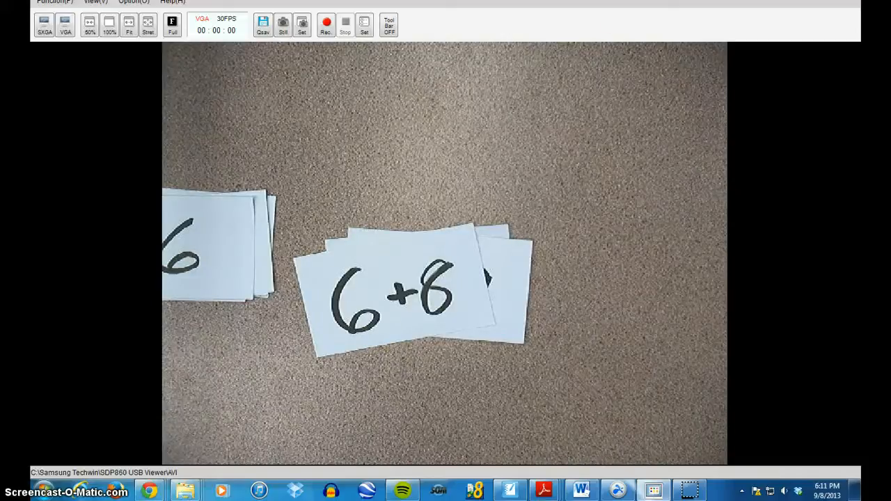
{"action": "mouse_move", "coordinate": [156, 489]}
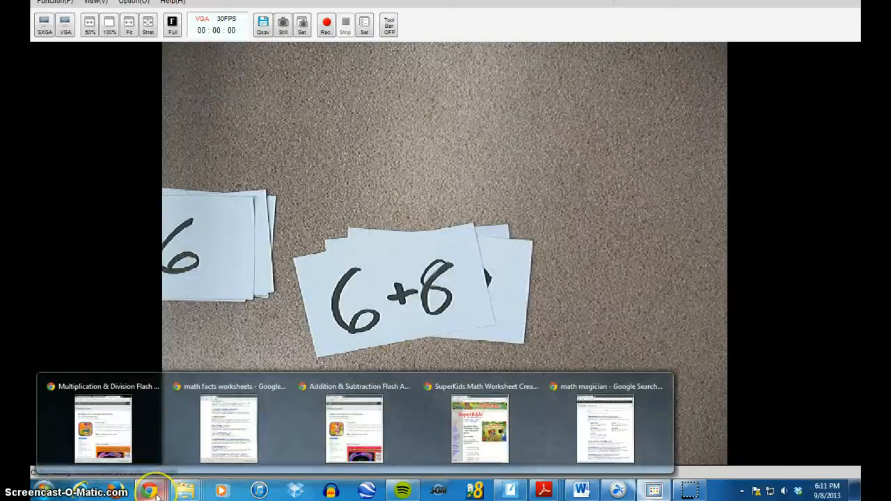
Switch from the USB Viewer to the SuperKids Math Worksheet Creator page via the taskbar.
{"action": "left_click", "coordinate": [479, 428]}
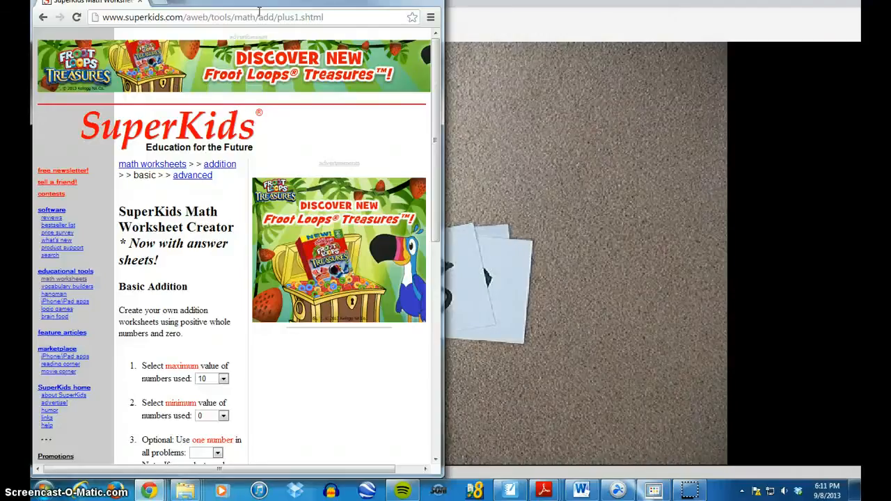
Review the Basic Addition options and the one-number dropdown, then search 'math magician'.
{"action": "scroll", "scroll_direction": "down", "scroll_amount": 3}
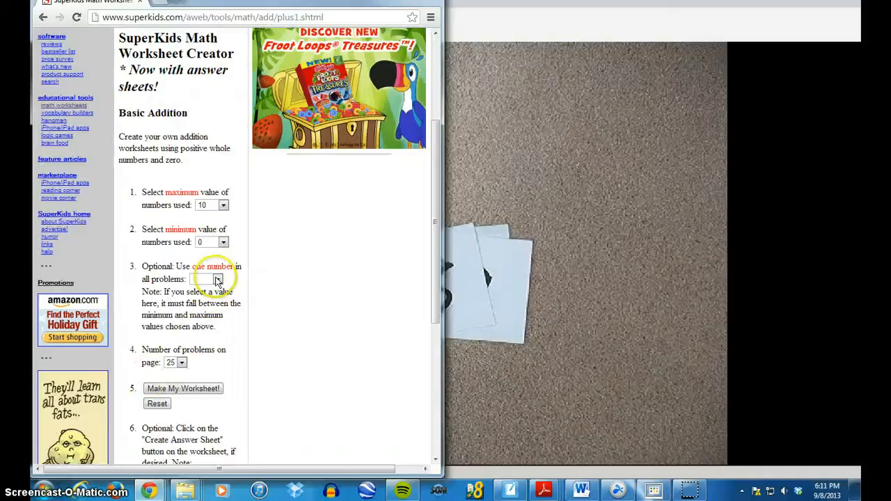
{"action": "left_click", "coordinate": [217, 279]}
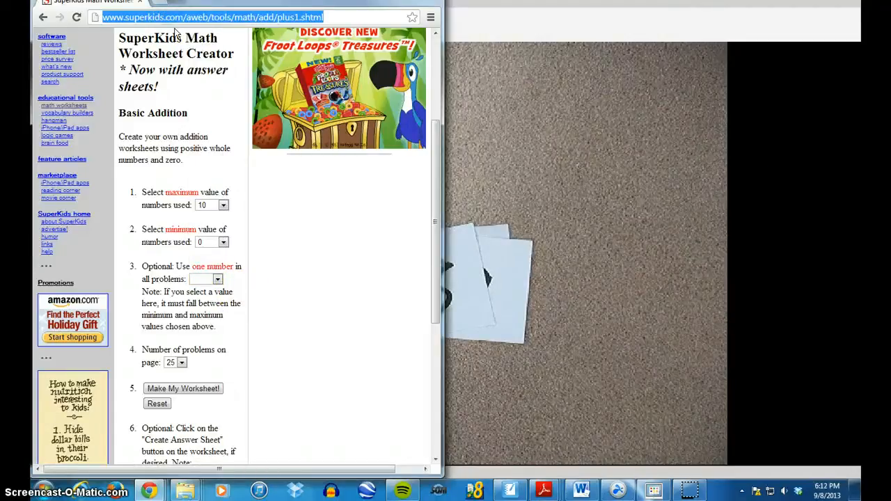
{"action": "type", "text": "math magician"}
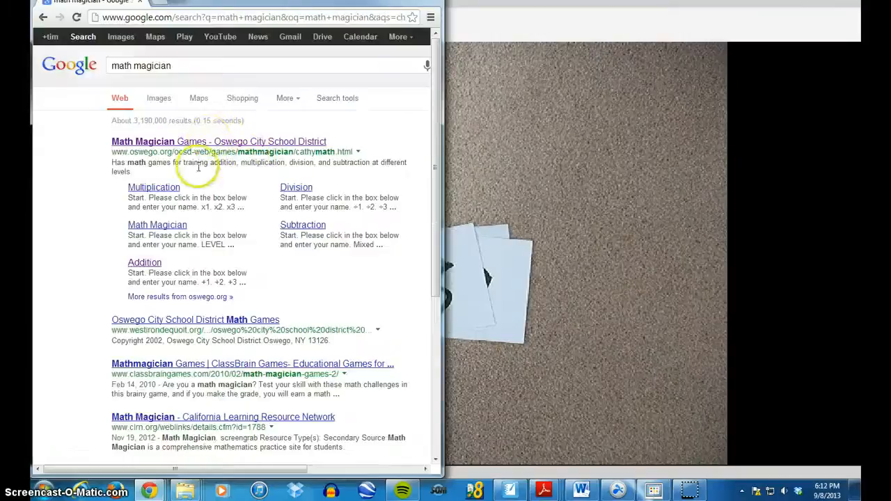
Open the 'Math Magician Games - Oswego City School District' result.
{"action": "left_click", "coordinate": [217, 141]}
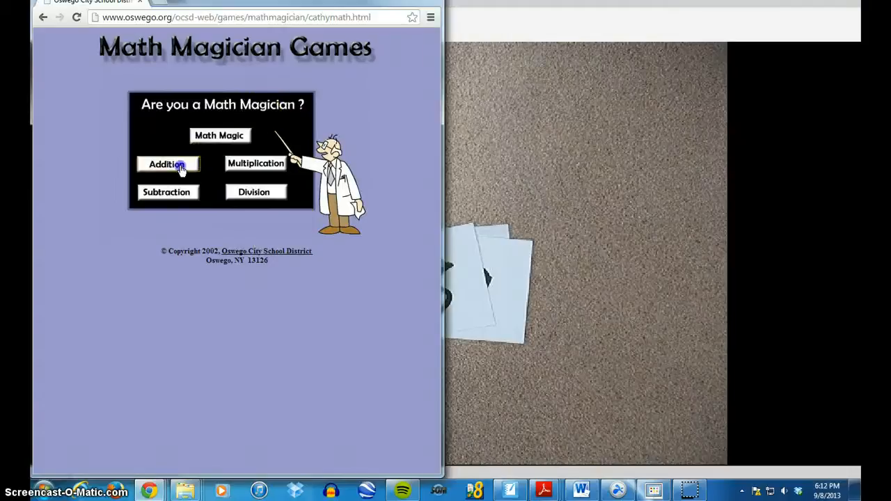
Start the Addition facts game and answer 1 + 7 with 8.
{"action": "left_click", "coordinate": [166, 164]}
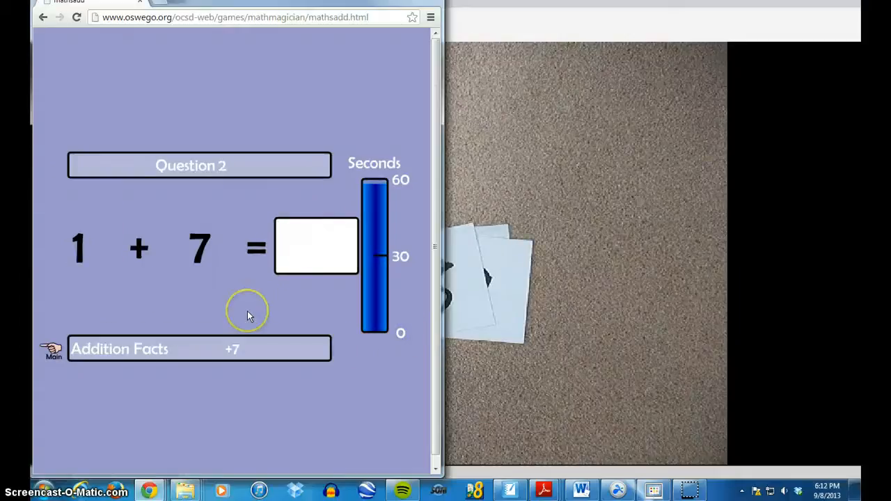
{"action": "type", "text": "8"}
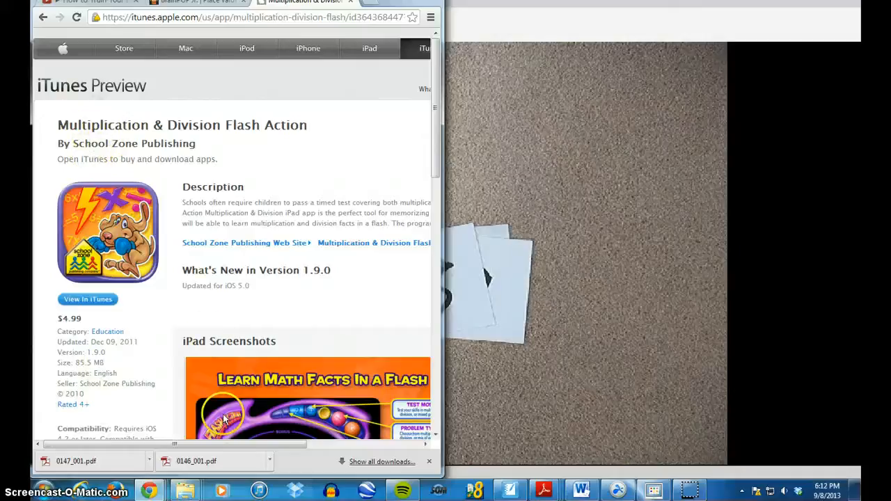
Scroll the Multiplication & Division Flash Action page down to its iPad screenshots.
{"action": "scroll", "scroll_direction": "down", "scroll_amount": 3}
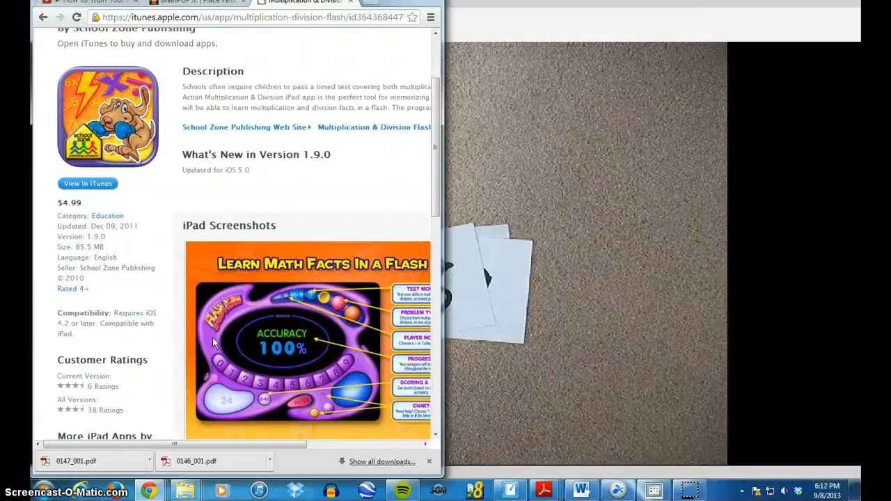